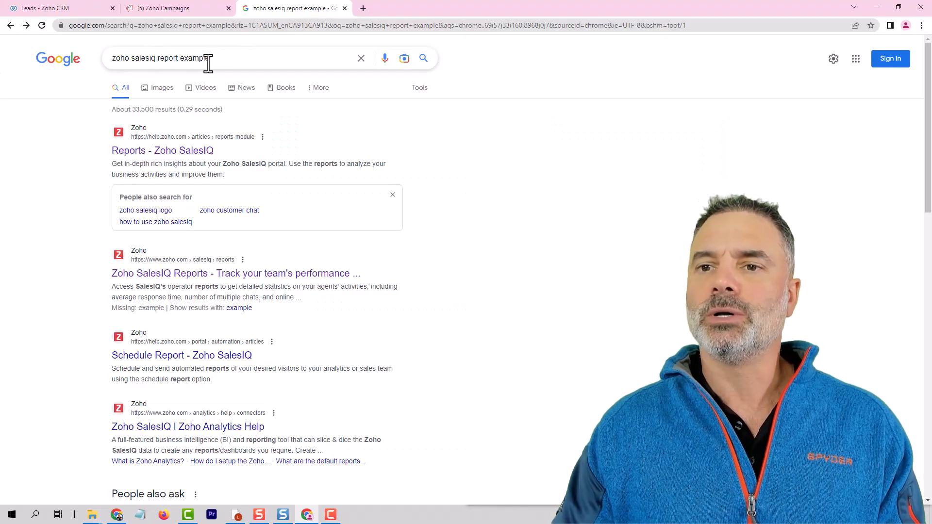
Read the 'Reports - Zoho SalesIQ' help article's visitor and operator report sections, then move to Zoho Campaigns.
{"action": "triple_click", "coordinate": [161, 58]}
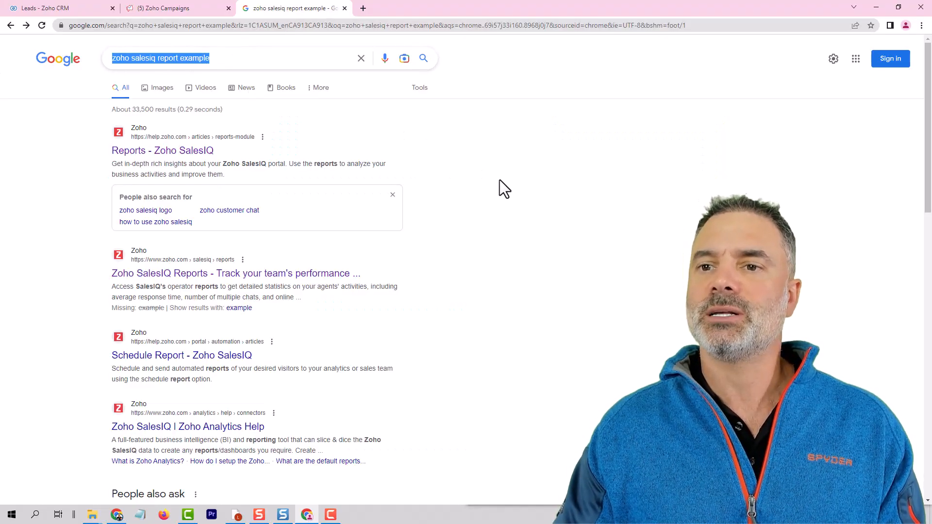
{"action": "mouse_move", "coordinate": [162, 151]}
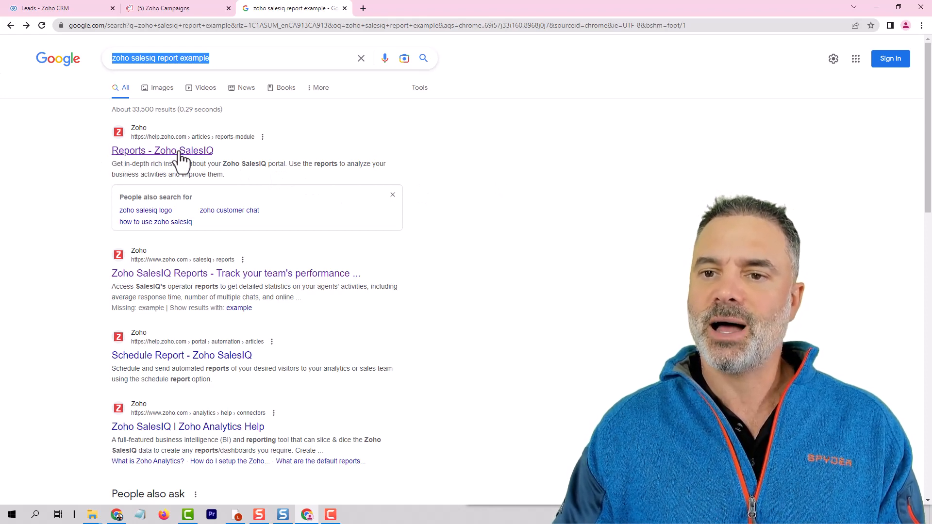
{"action": "mouse_move", "coordinate": [202, 155]}
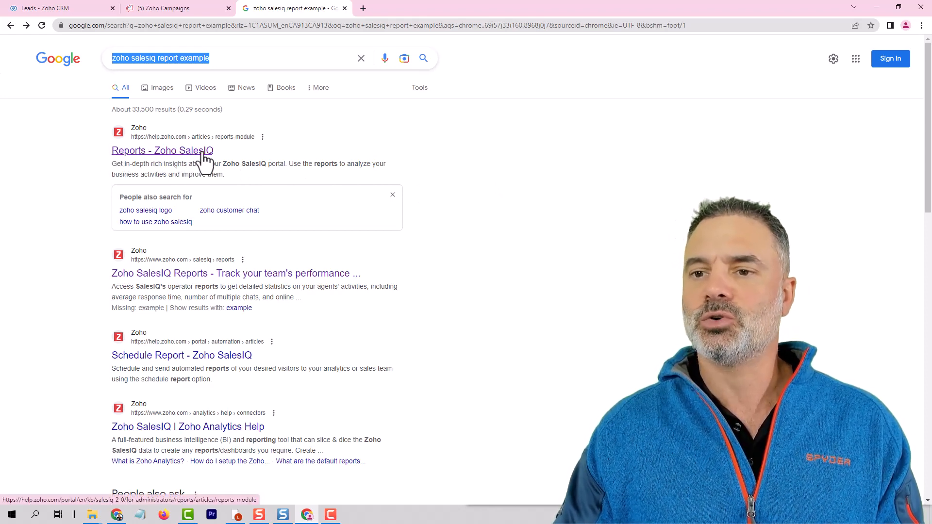
{"action": "left_click", "coordinate": [162, 150]}
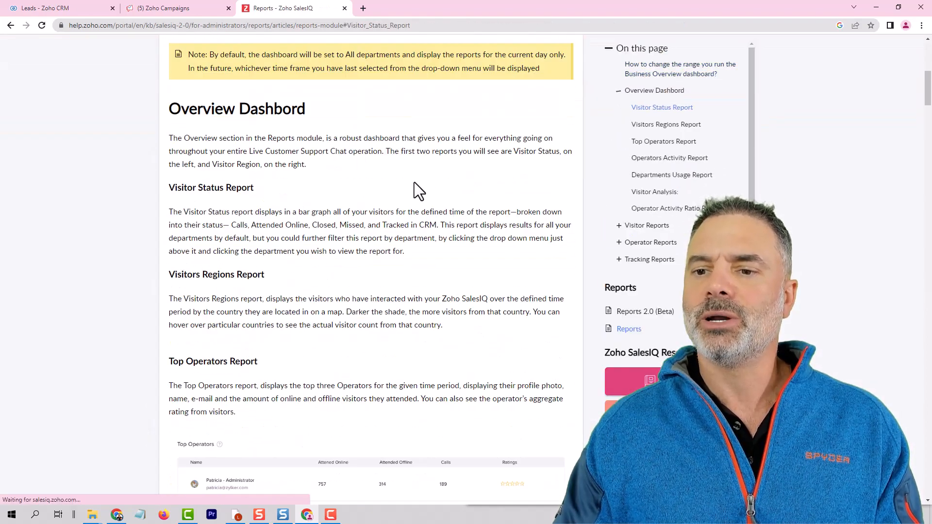
{"action": "scroll", "scroll_direction": "down", "scroll_amount": 3}
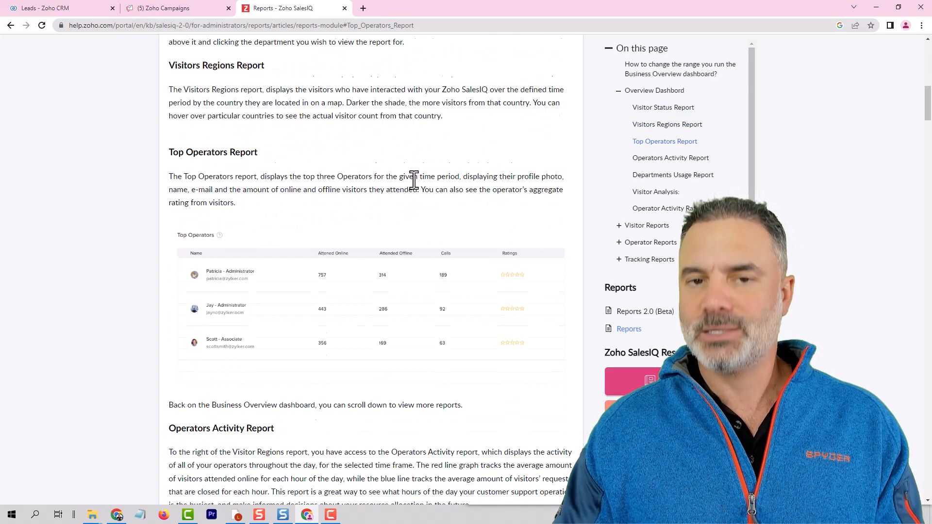
{"action": "scroll", "scroll_direction": "down", "scroll_amount": 3}
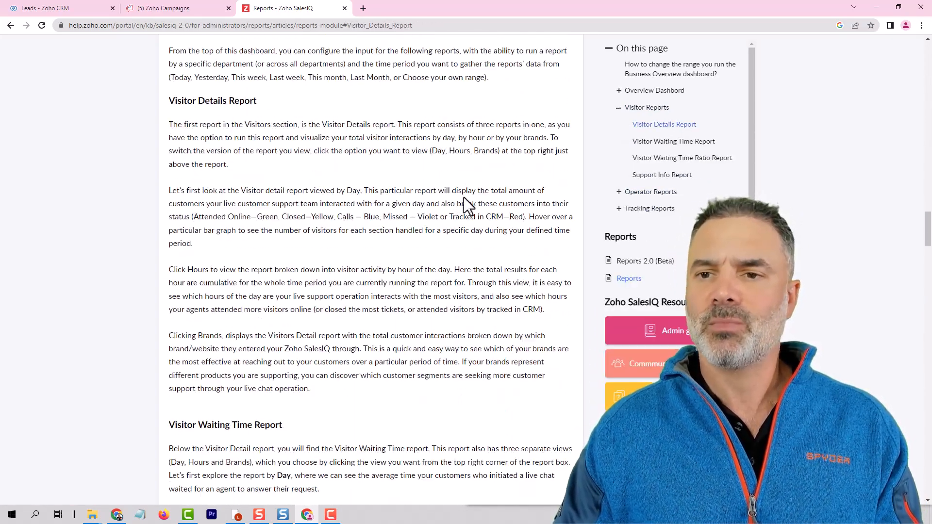
{"action": "left_click", "coordinate": [59, 8]}
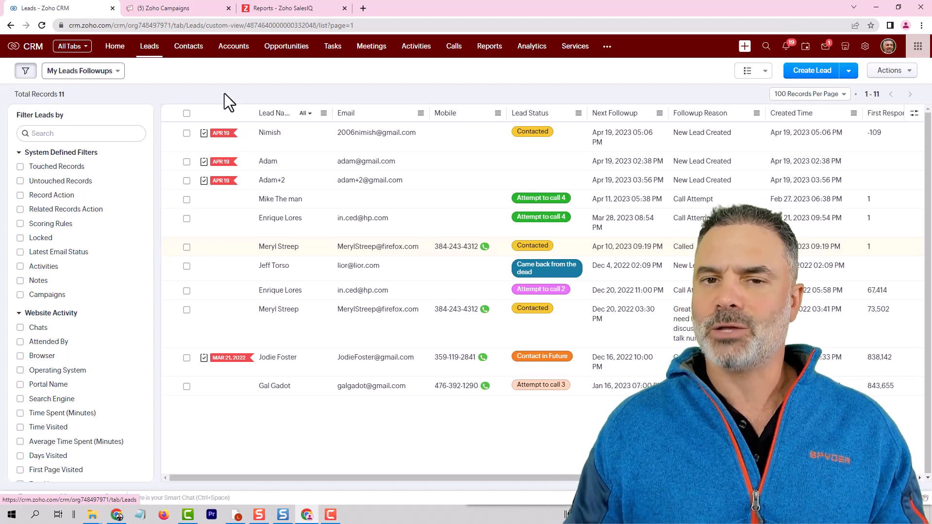
{"action": "mouse_move", "coordinate": [185, 15]}
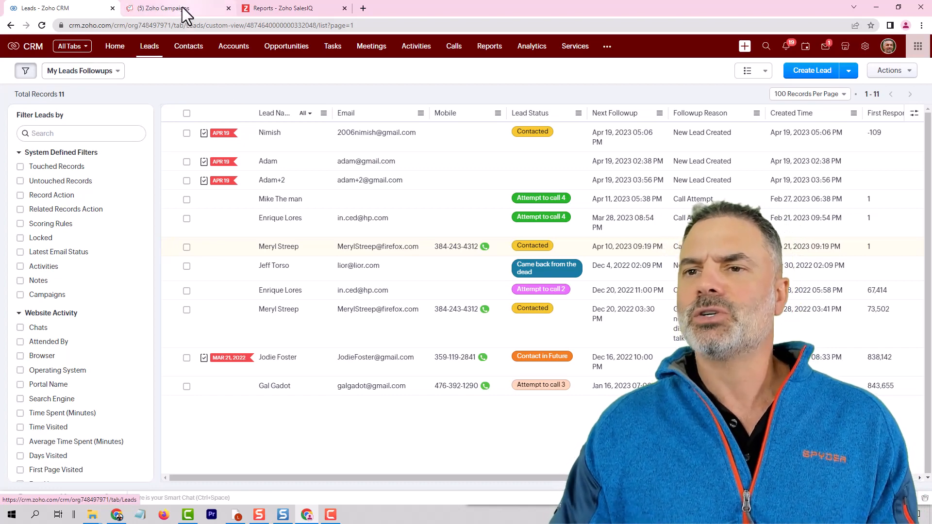
{"action": "left_click", "coordinate": [160, 8]}
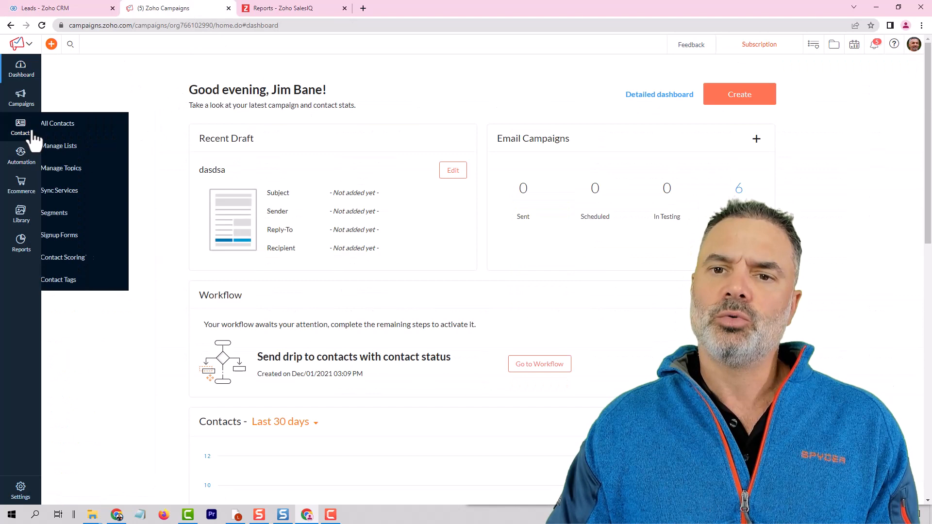
{"action": "mouse_move", "coordinate": [69, 190]}
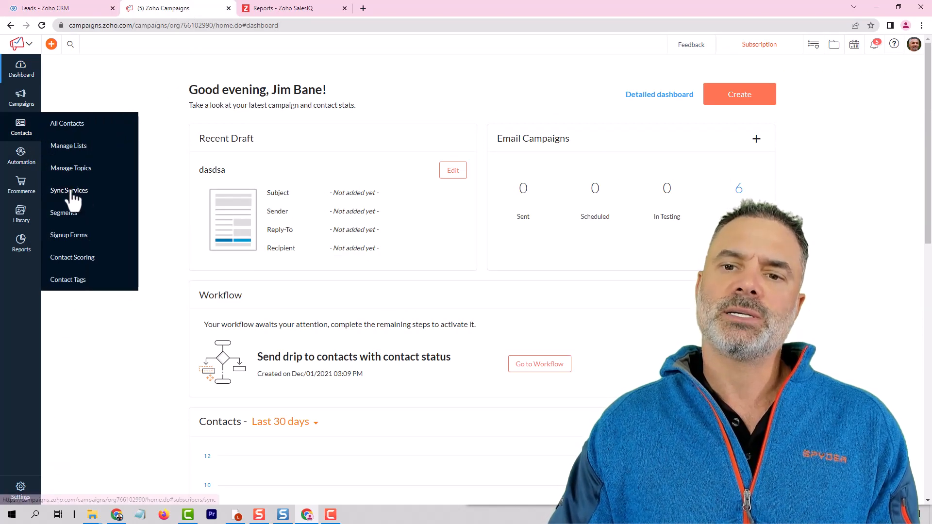
Show the Zoho CRM card's 2 active syncs from Contacts > Sync Services.
{"action": "left_click", "coordinate": [69, 191]}
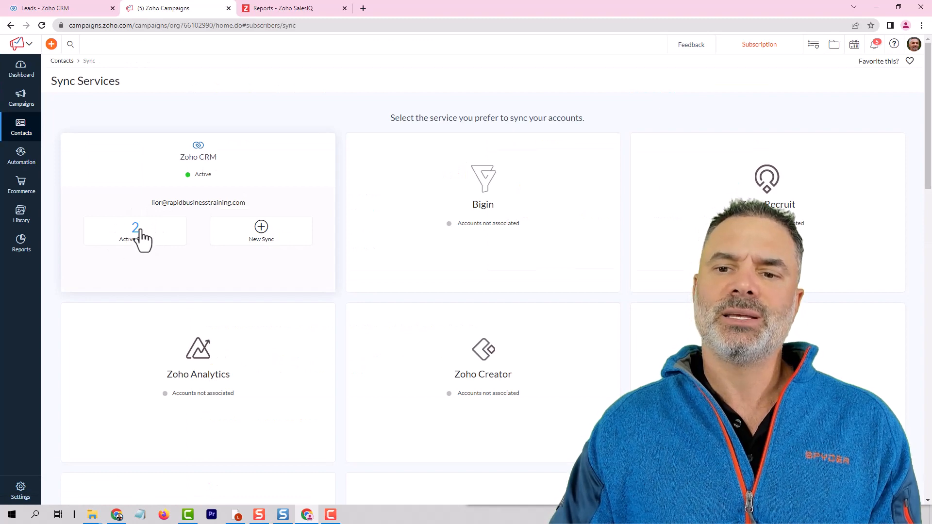
{"action": "mouse_move", "coordinate": [135, 243]}
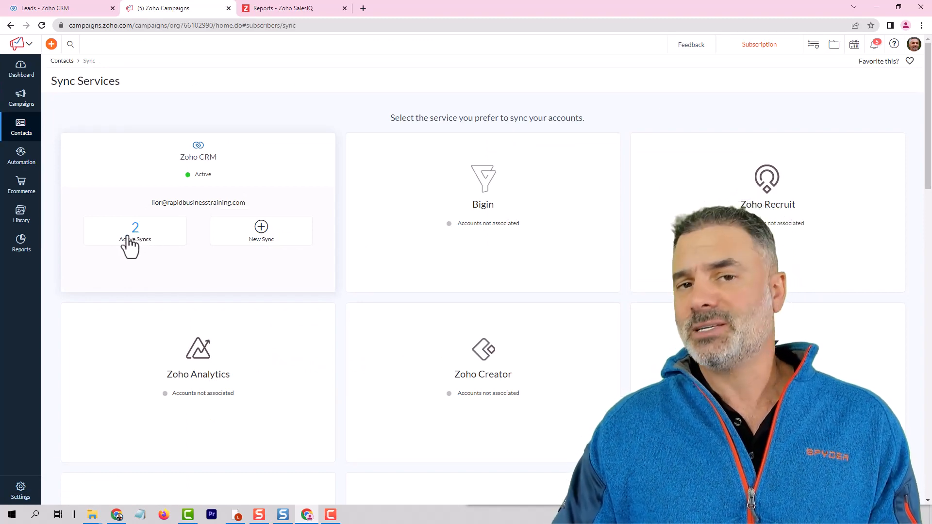
{"action": "mouse_move", "coordinate": [133, 253]}
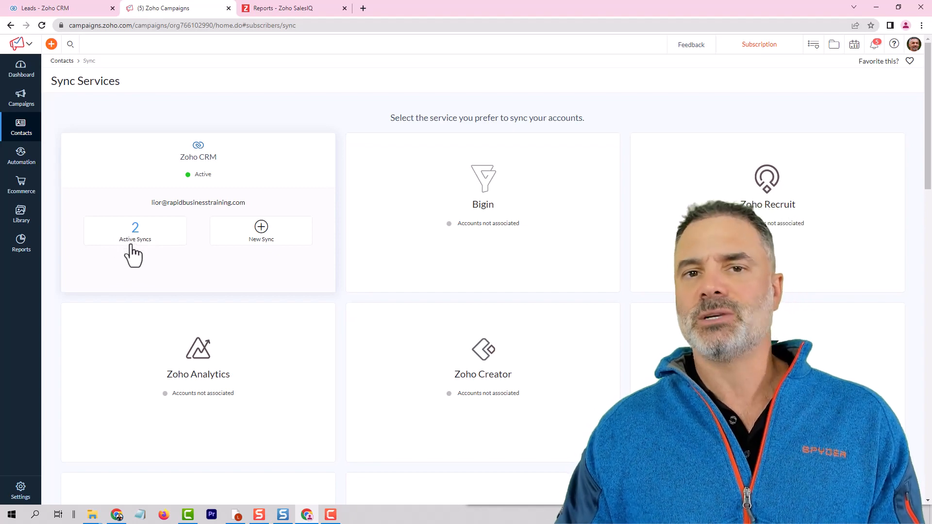
{"action": "mouse_move", "coordinate": [129, 263]}
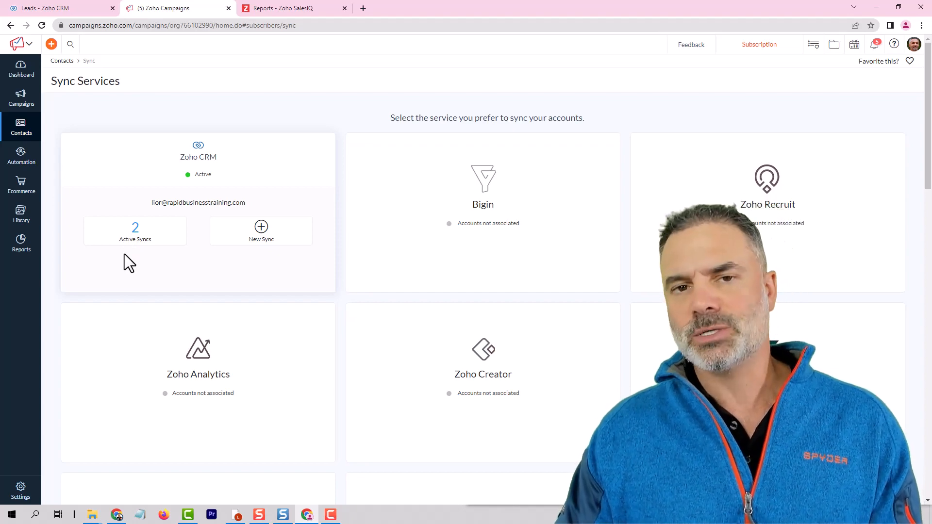
{"action": "mouse_move", "coordinate": [146, 256]}
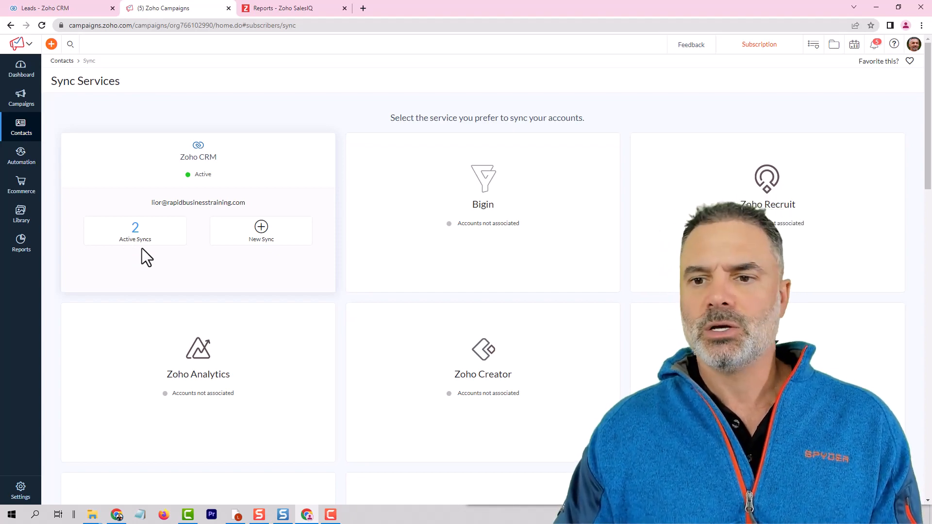
{"action": "left_click", "coordinate": [135, 231]}
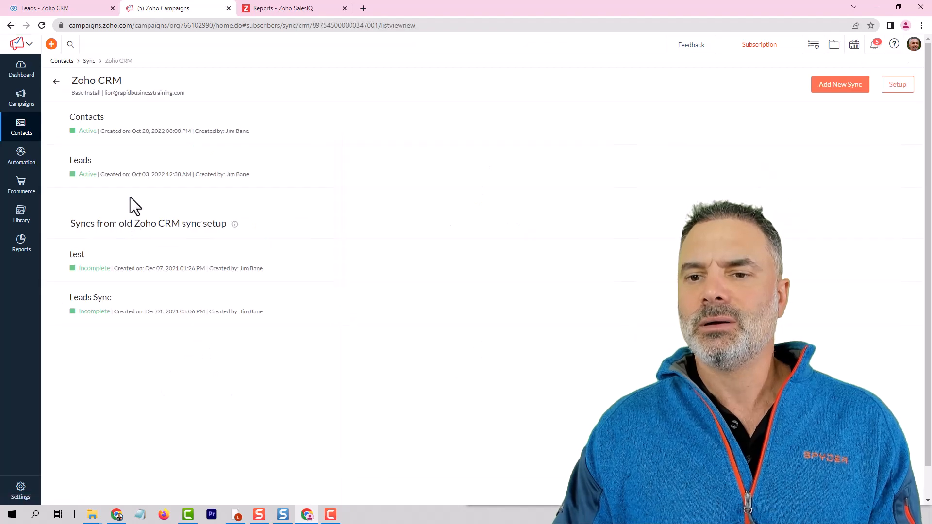
Highlight the Contacts and Leads sync names, then return to the Zoho CRM My Leads Followups list.
{"action": "double_click", "coordinate": [86, 117]}
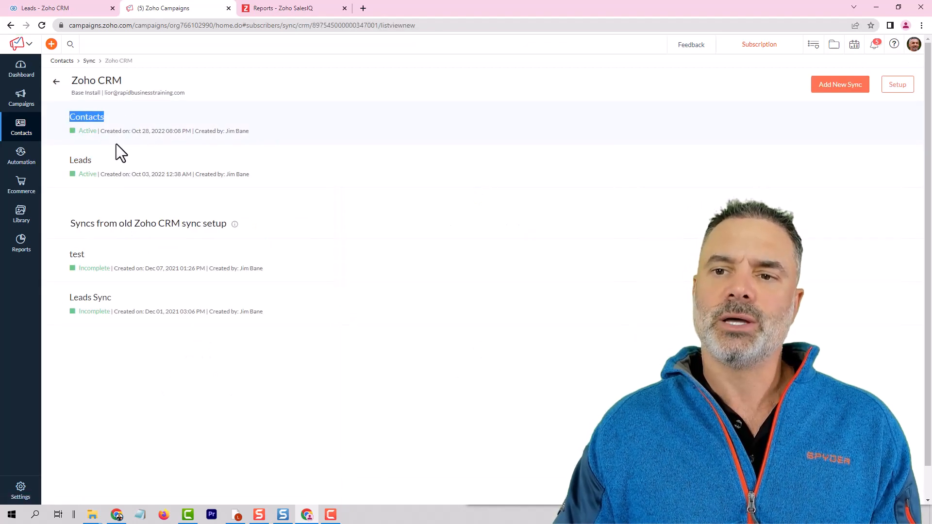
{"action": "double_click", "coordinate": [80, 160]}
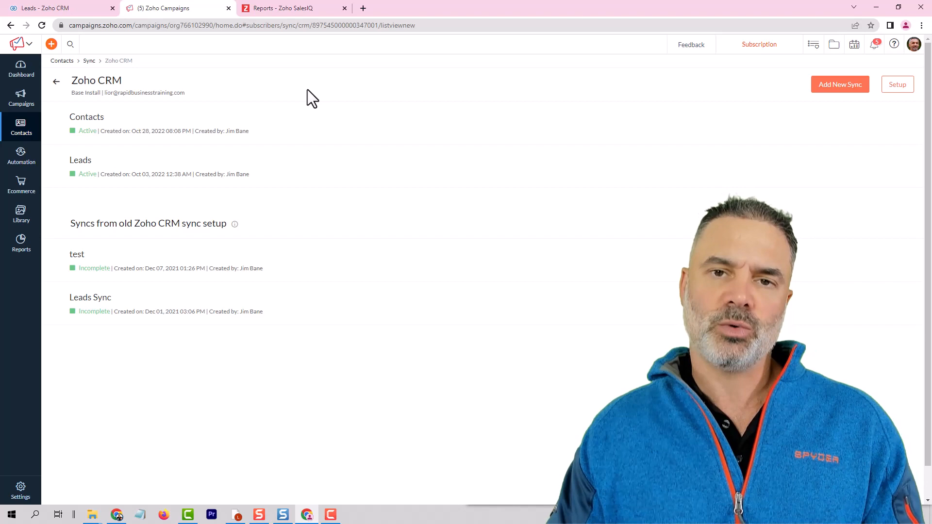
{"action": "mouse_move", "coordinate": [93, 47]}
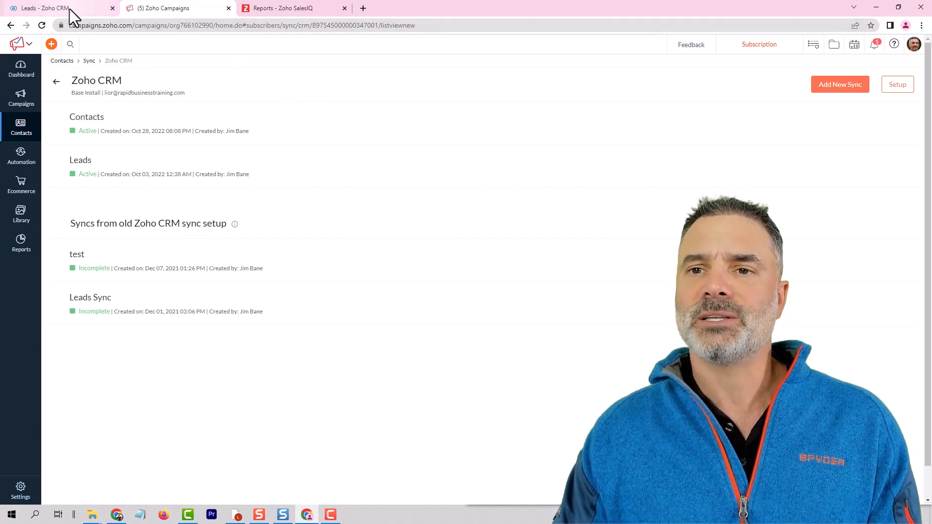
{"action": "left_click", "coordinate": [54, 7]}
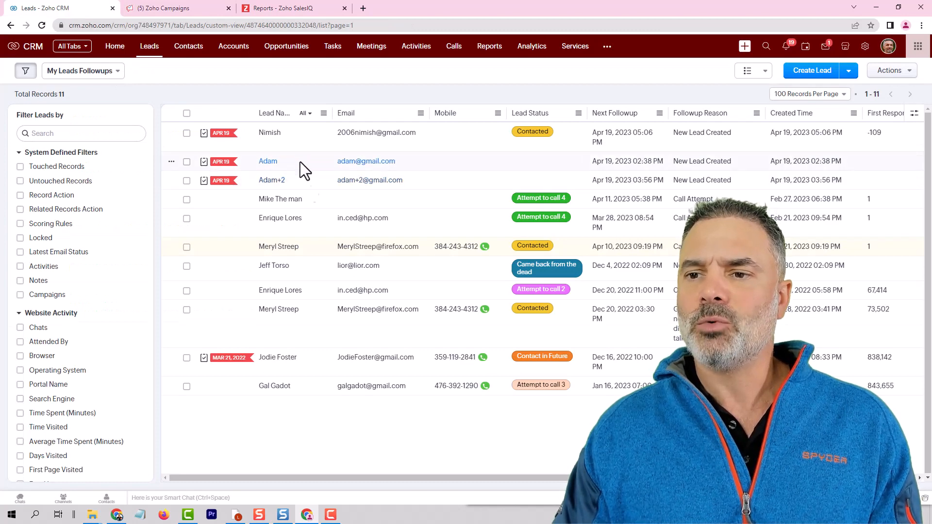
View Meryl Streep's lead record and its empty Campaigns related list.
{"action": "left_click", "coordinate": [274, 265]}
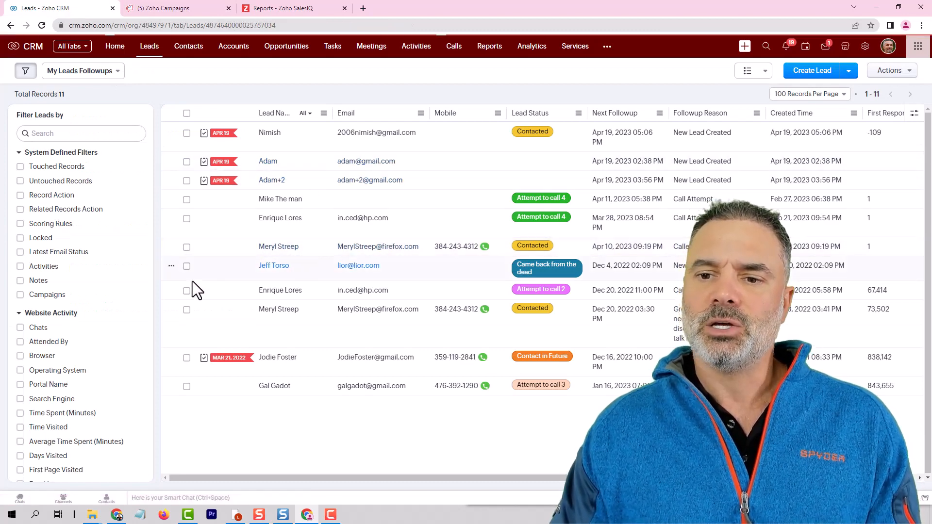
{"action": "left_click", "coordinate": [279, 246]}
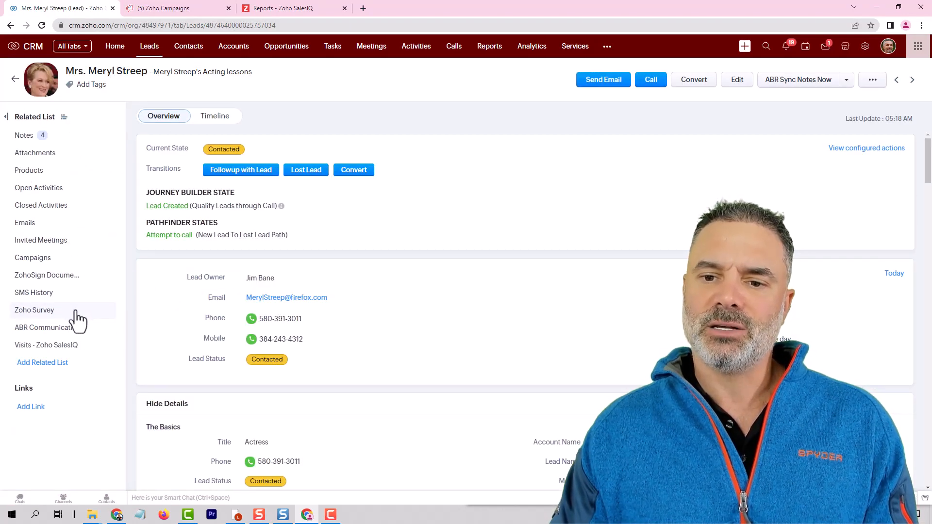
{"action": "scroll", "scroll_direction": "down", "scroll_amount": 3}
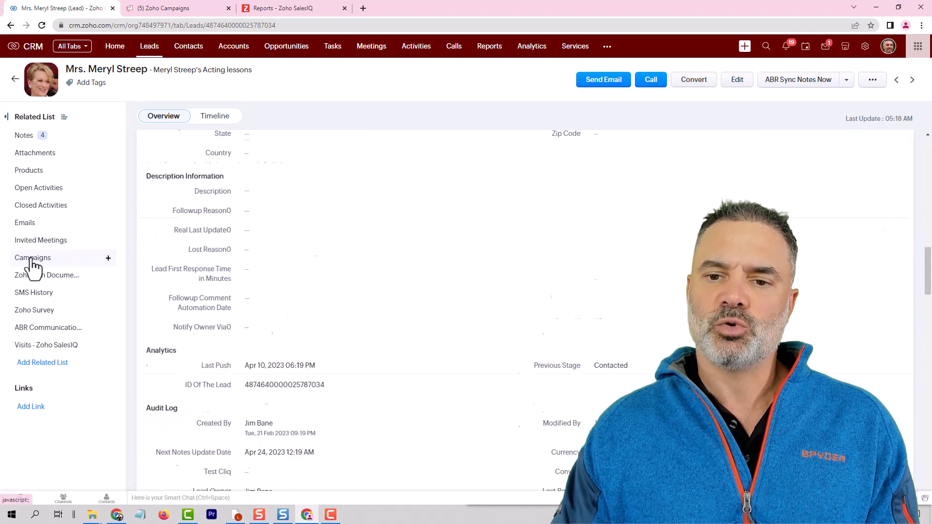
{"action": "left_click", "coordinate": [33, 257]}
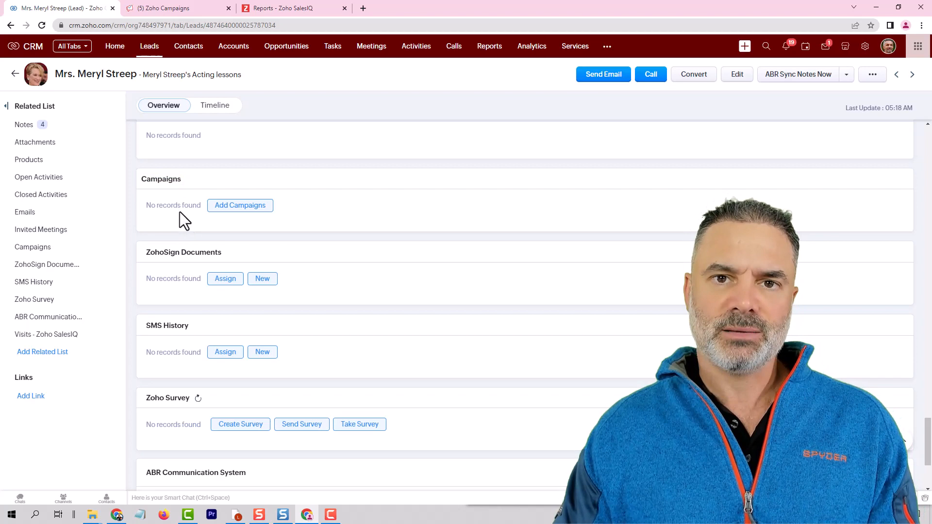
{"action": "mouse_move", "coordinate": [208, 229]}
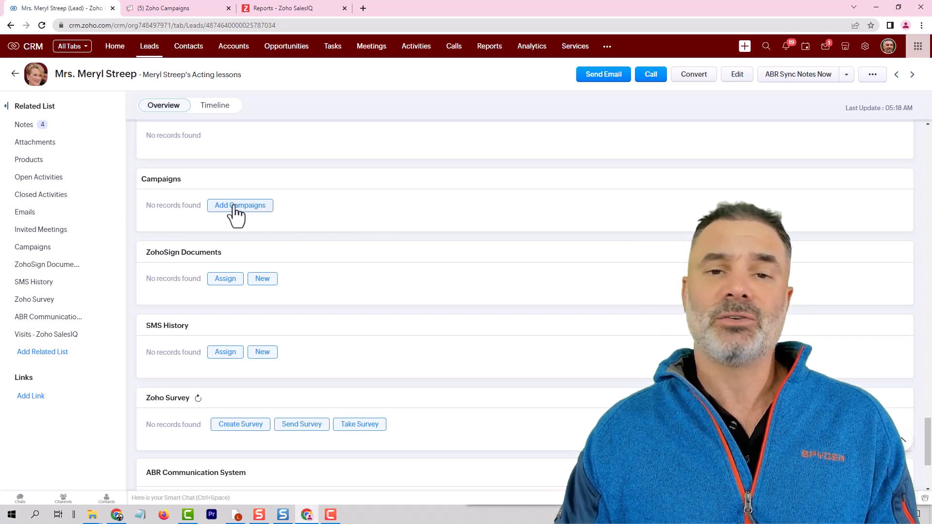
{"action": "mouse_move", "coordinate": [254, 224]}
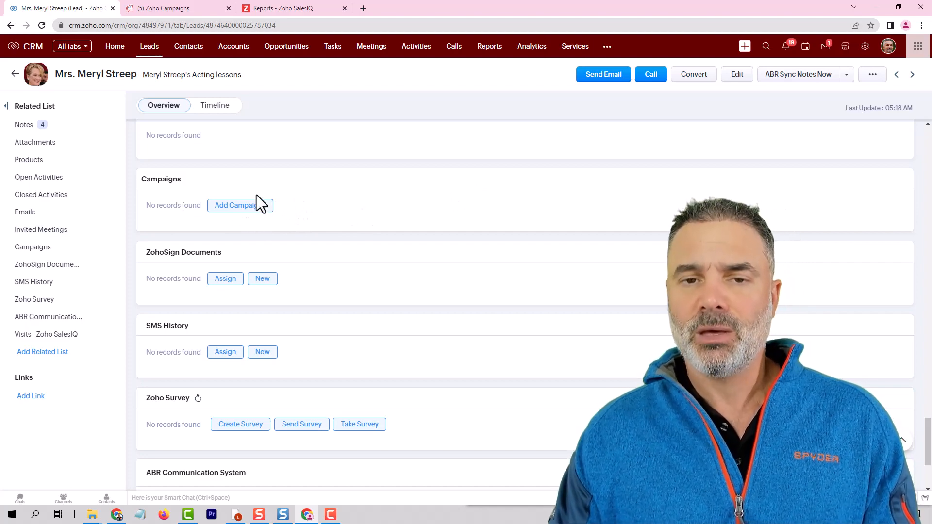
{"action": "scroll", "scroll_direction": "up", "scroll_amount": 3}
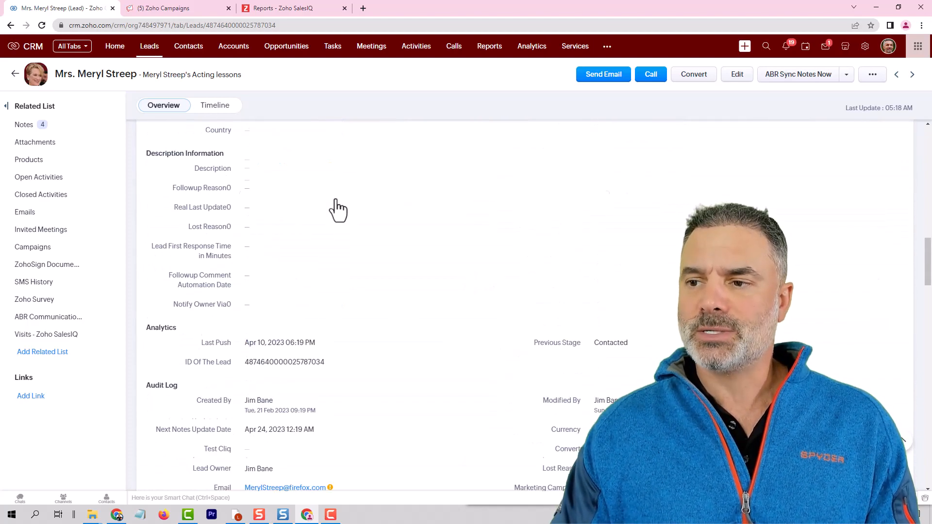
{"action": "scroll", "scroll_direction": "up", "scroll_amount": 3}
{"action": "type", "text": "source"}
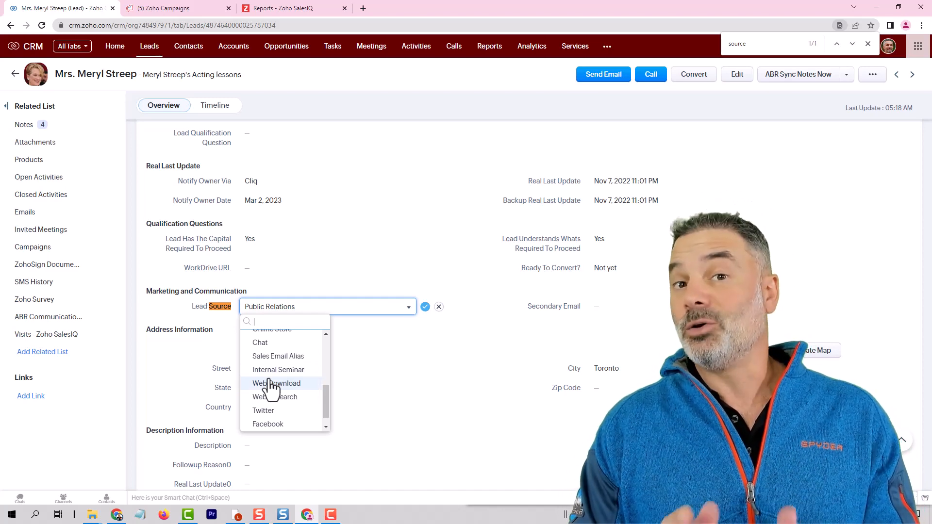
{"action": "mouse_move", "coordinate": [428, 329]}
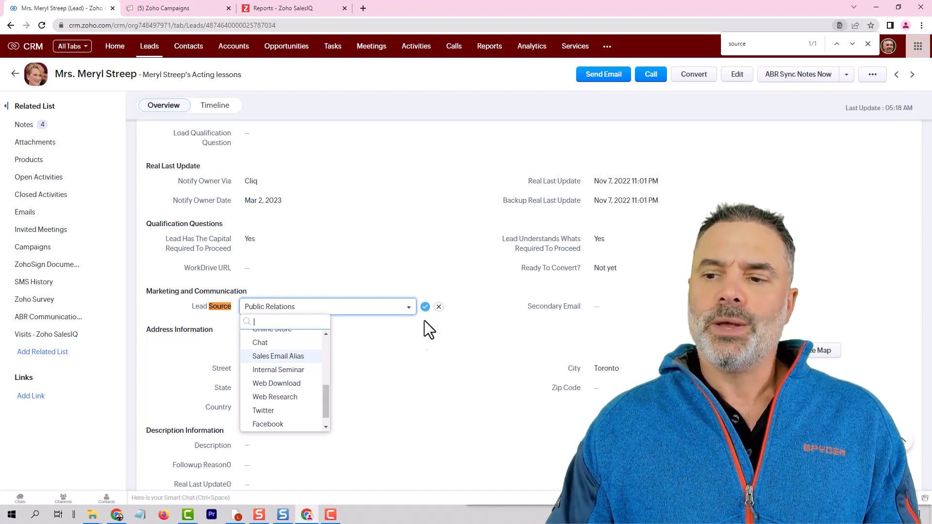
{"action": "left_click", "coordinate": [439, 307]}
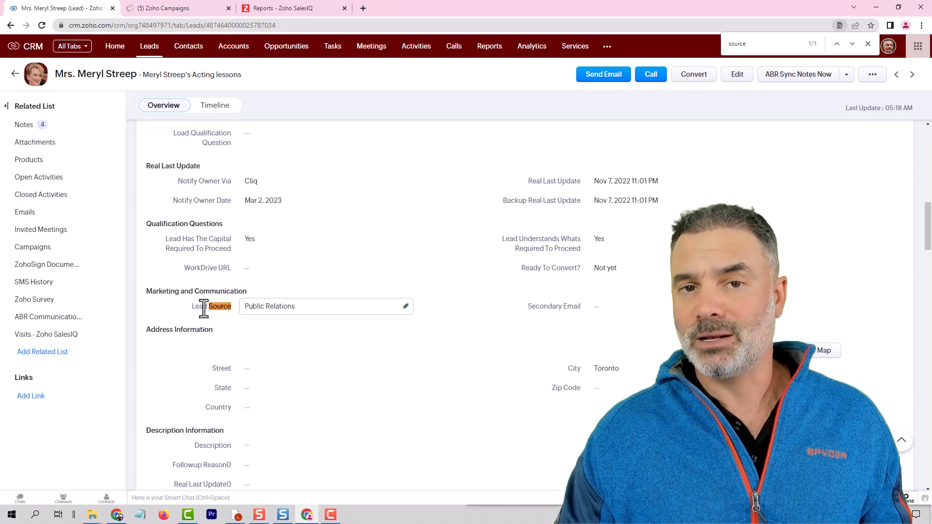
{"action": "mouse_move", "coordinate": [315, 81]}
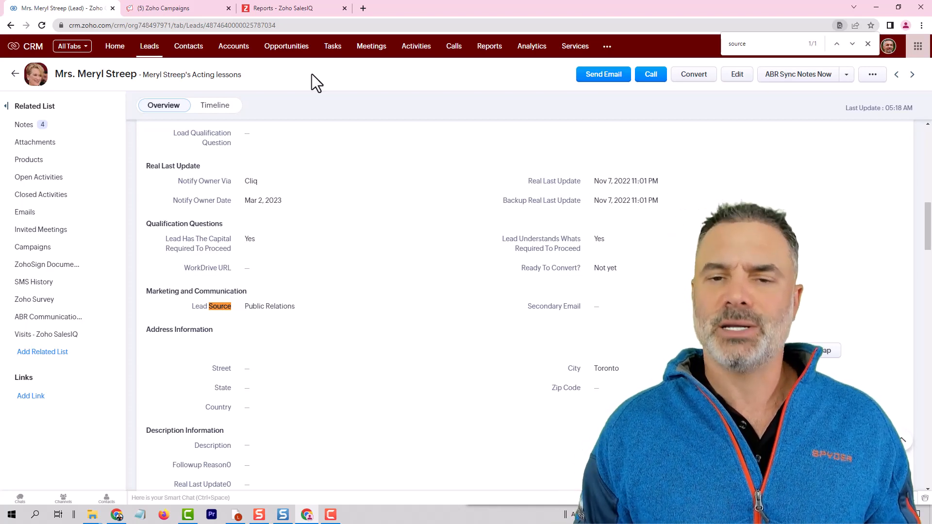